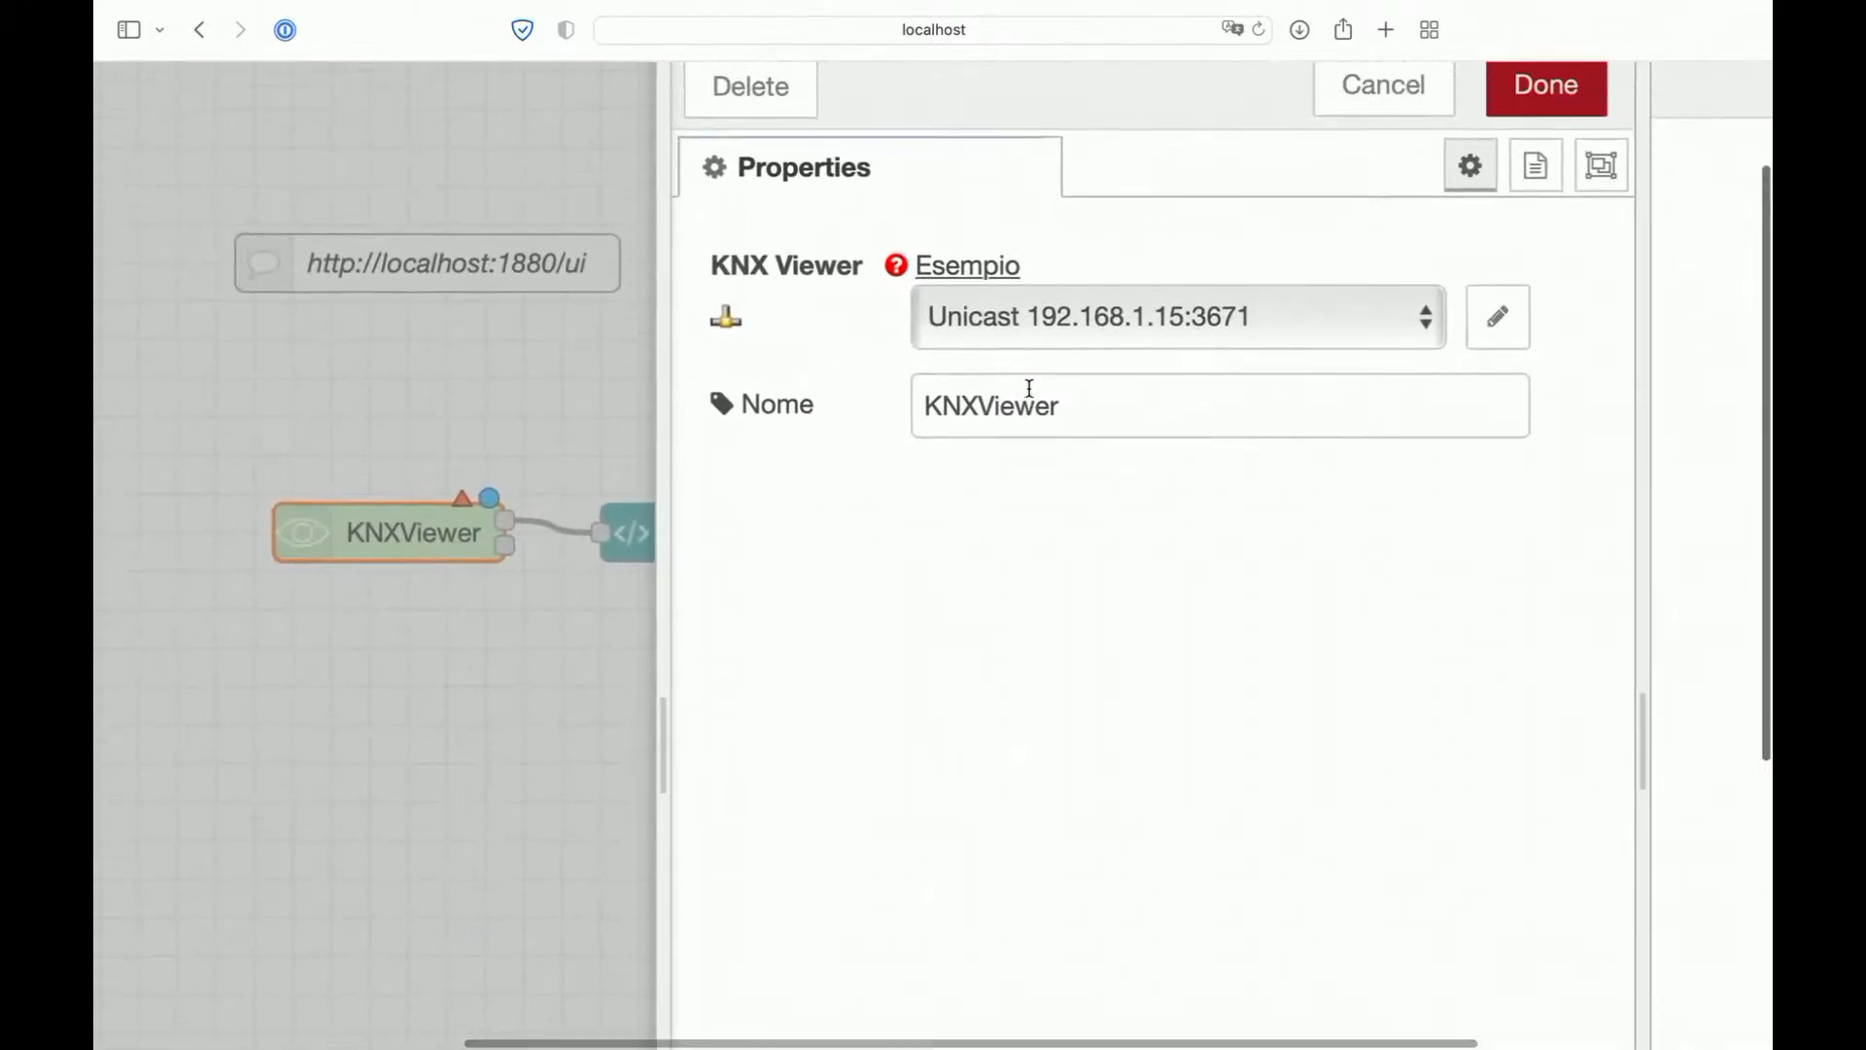
- Confirm the KNXViewer node with the Unicast 192.168.1.15:3671 gateway and close the dialog
{"action": "left_click", "coordinate": [1543, 85]}
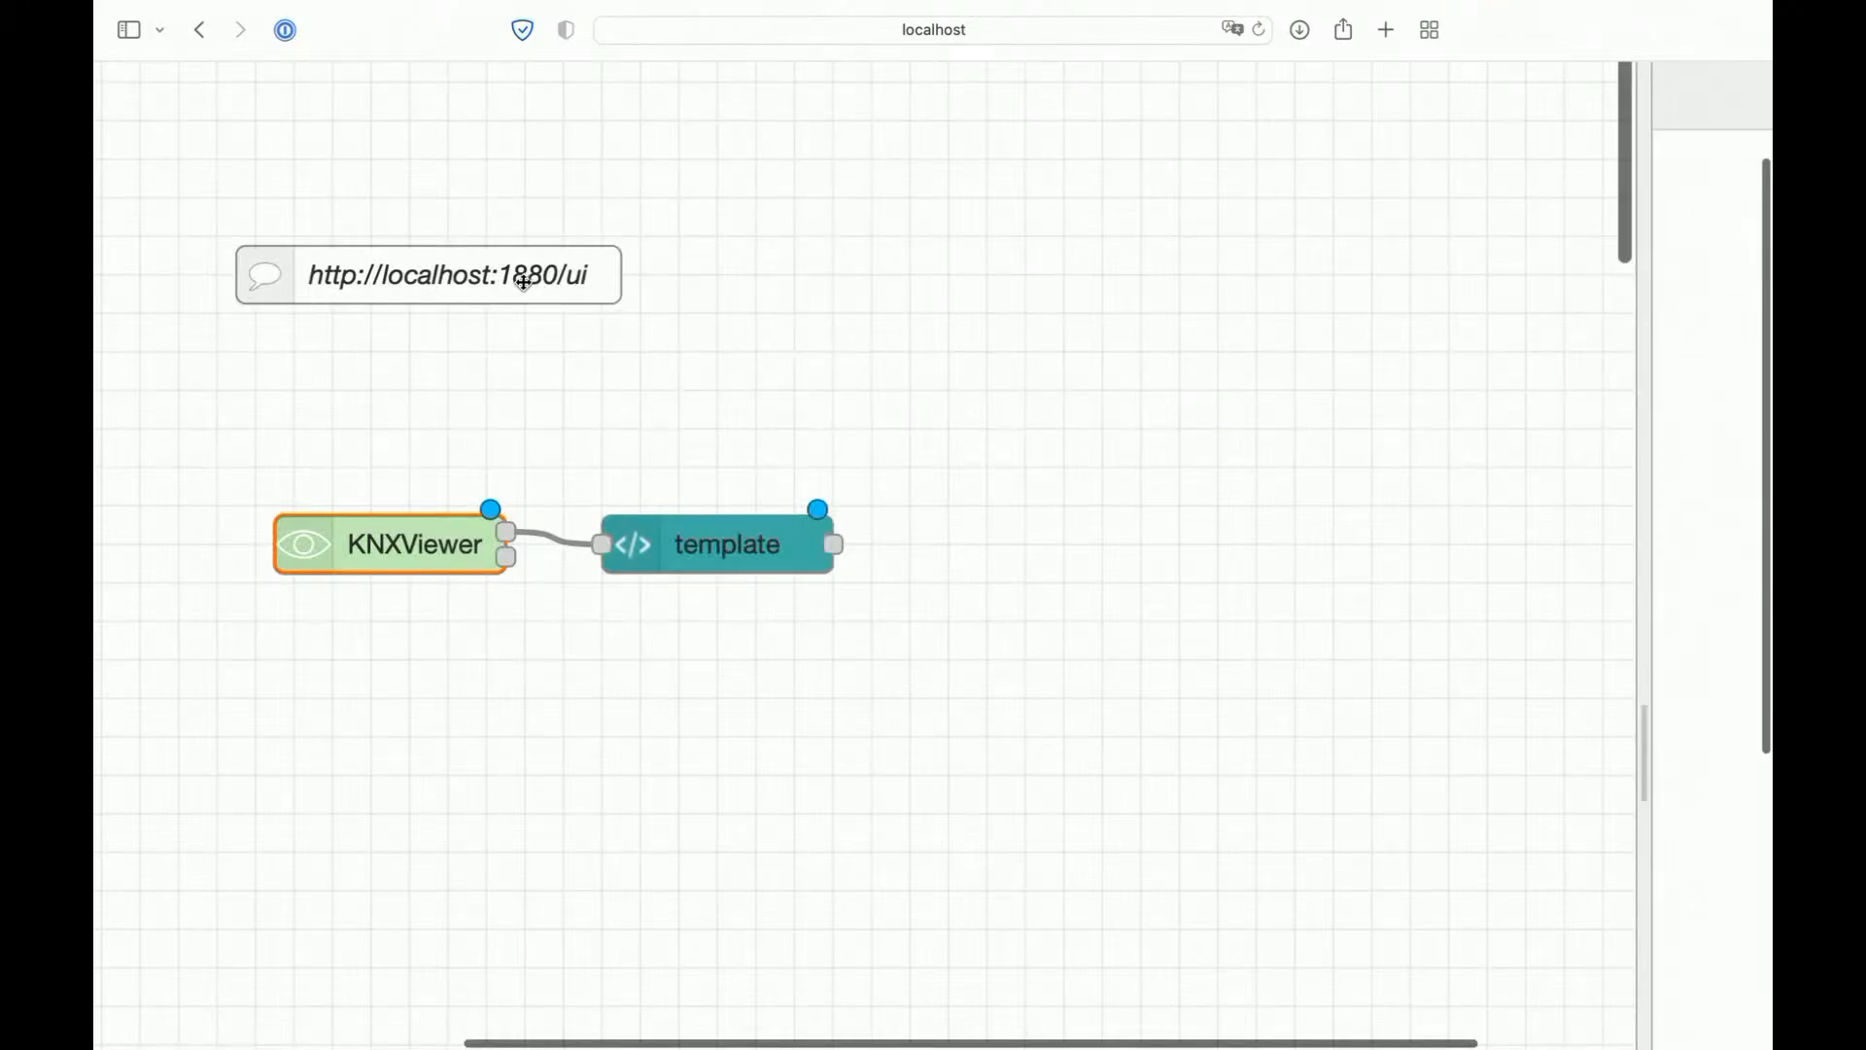
{"action": "double_click", "coordinate": [726, 544]}
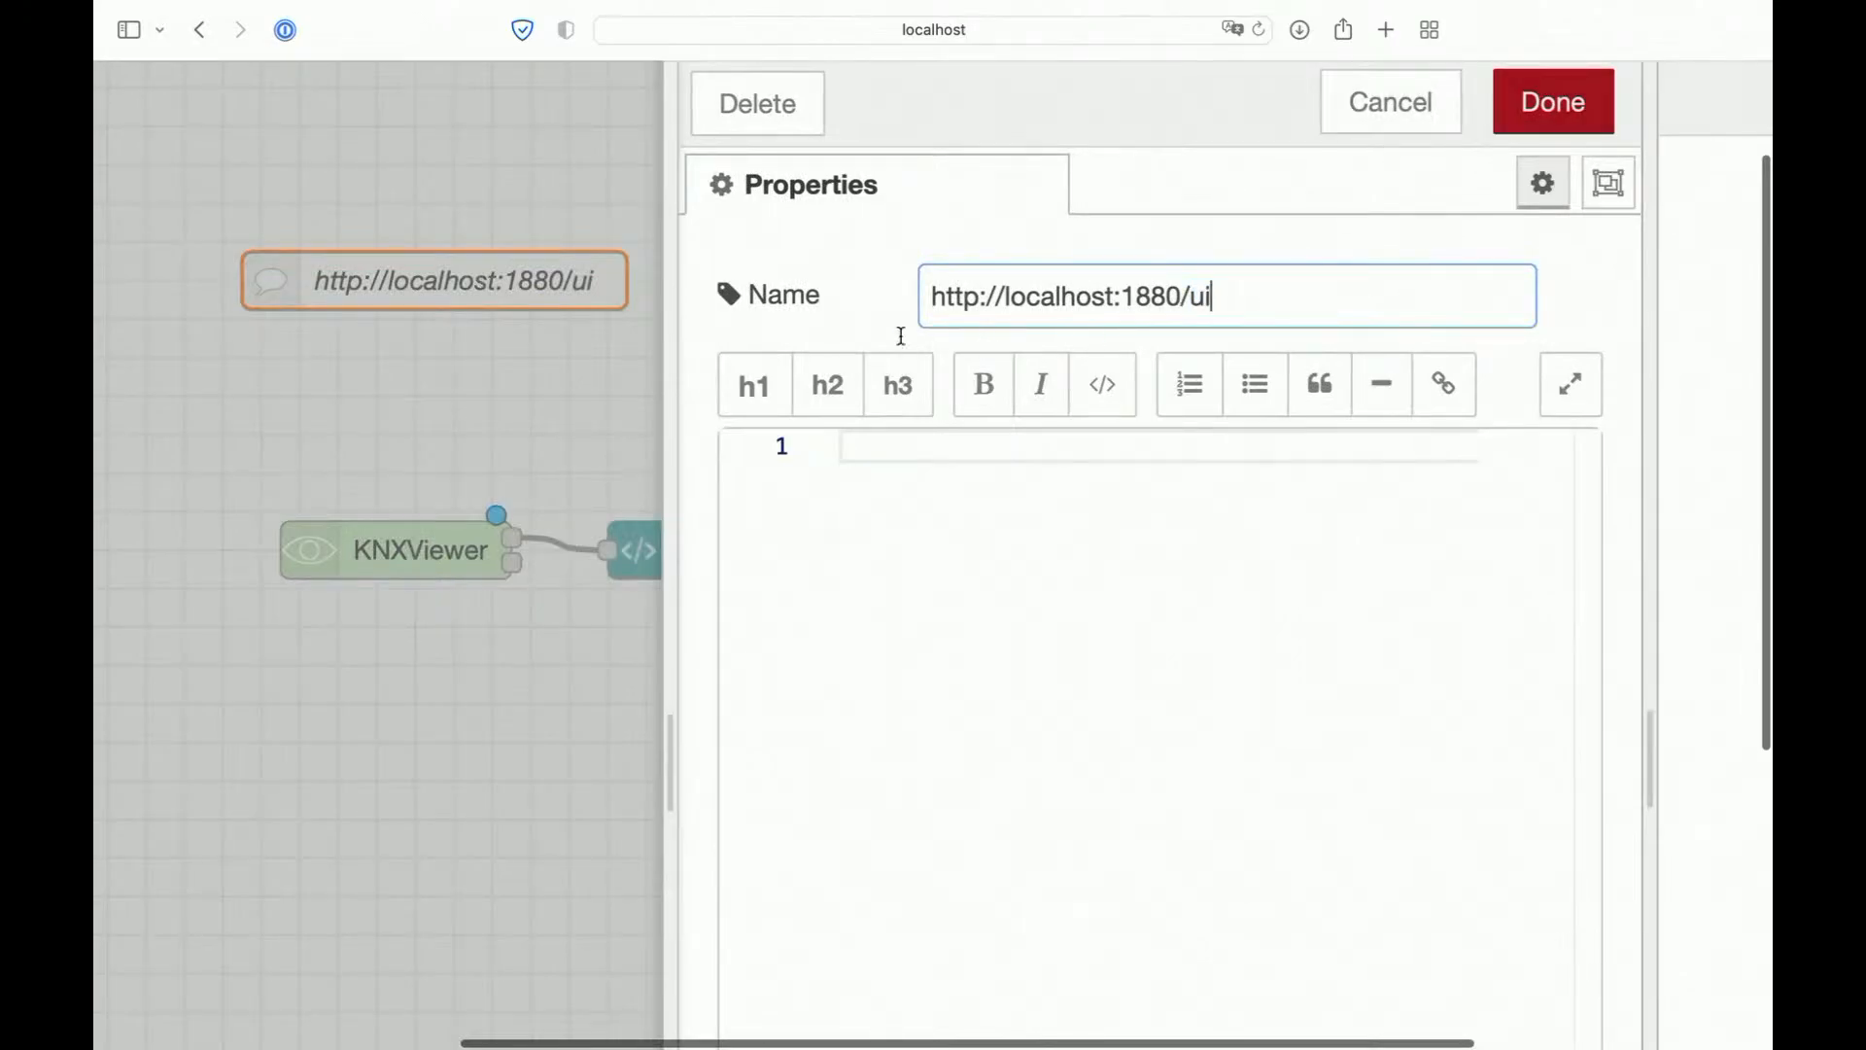
{"action": "left_click", "coordinate": [1551, 101]}
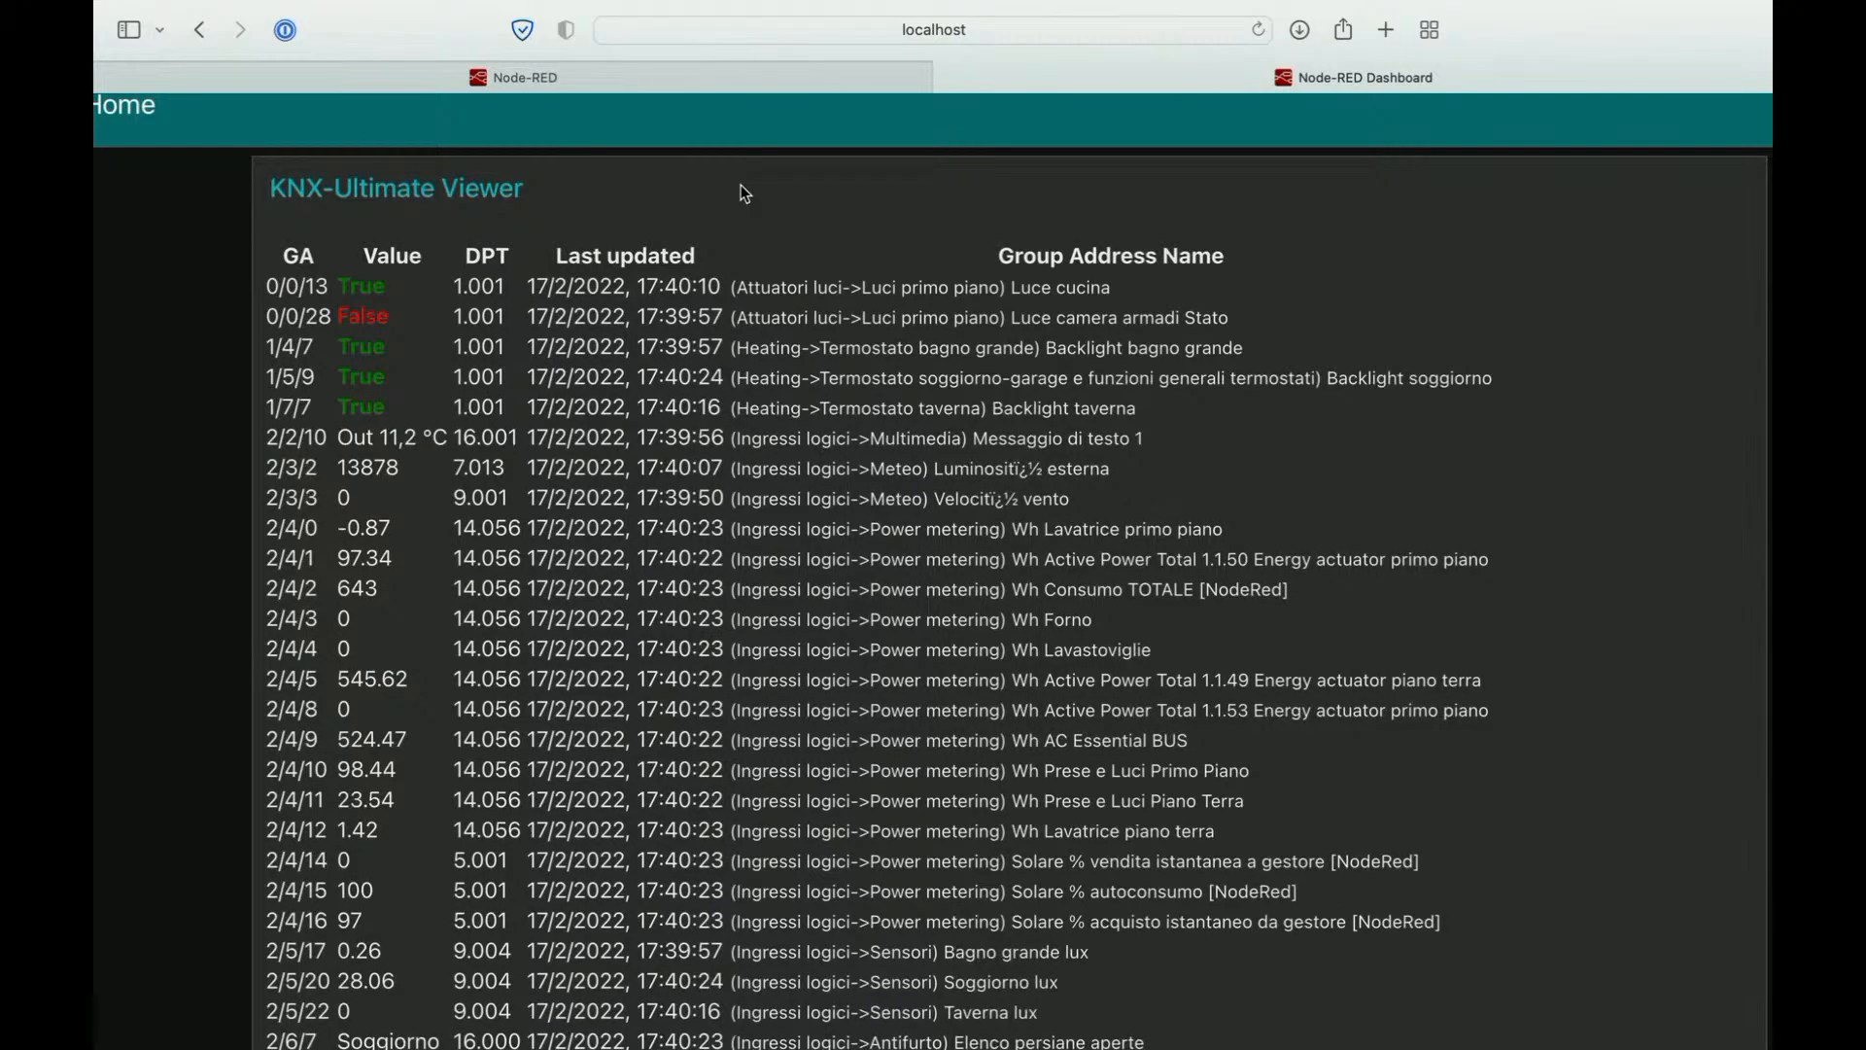